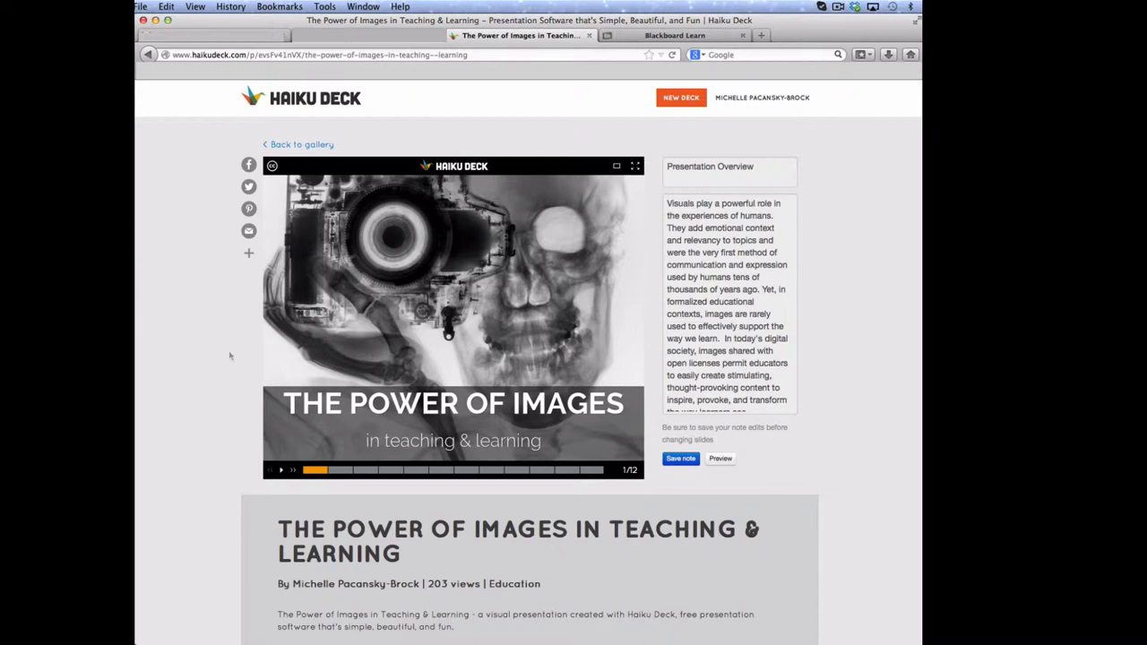
mouse_move(226, 355)
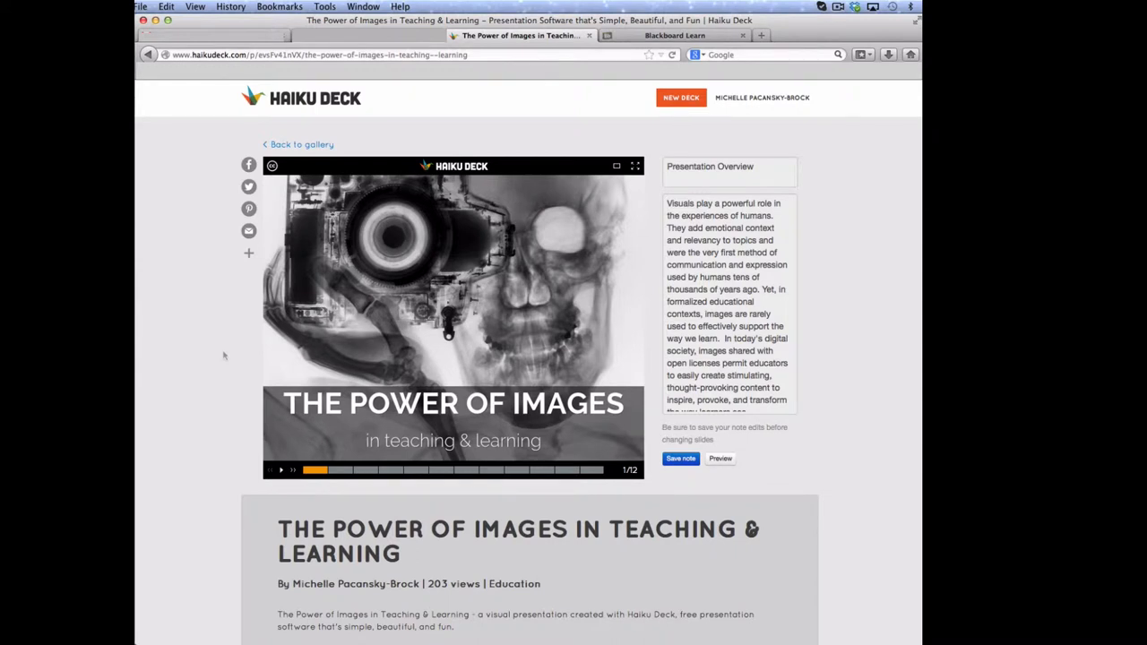
mouse_move(214, 363)
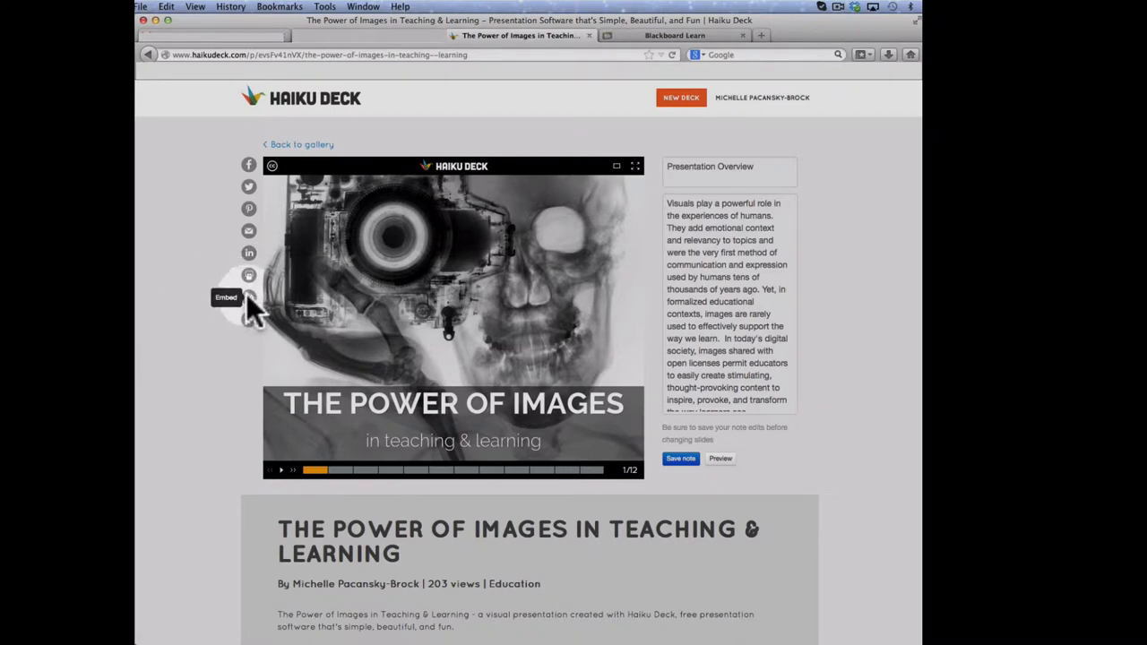
mouse_move(249, 319)
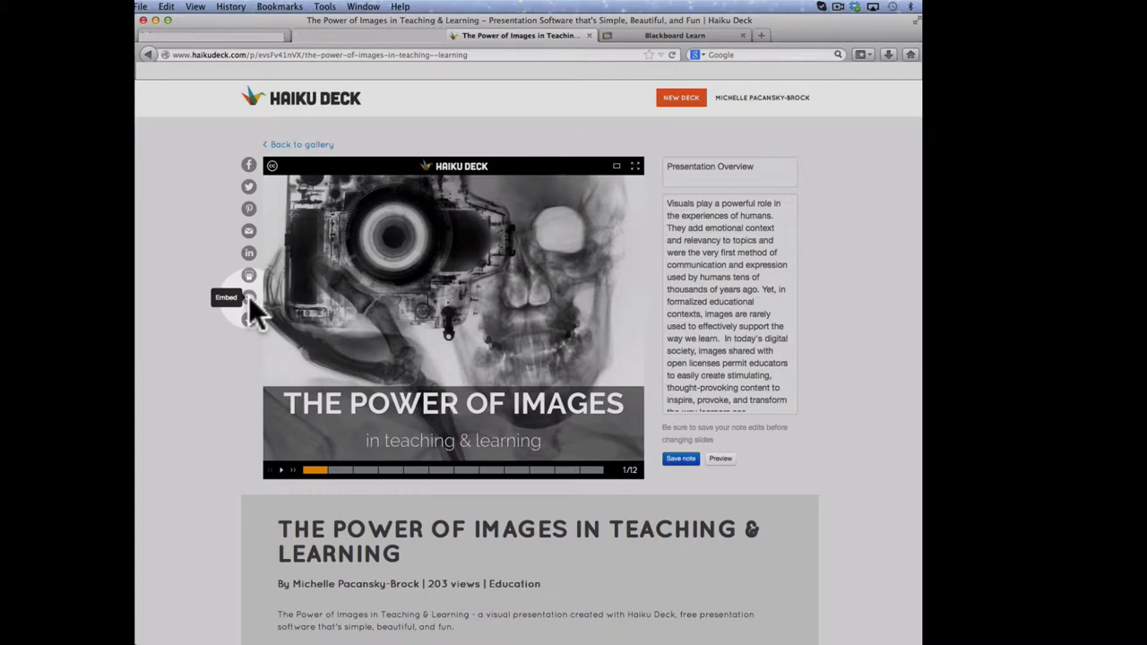
Select the presentation's iframe embed code and switch to the Blackboard Test course folder.
left_click(247, 297)
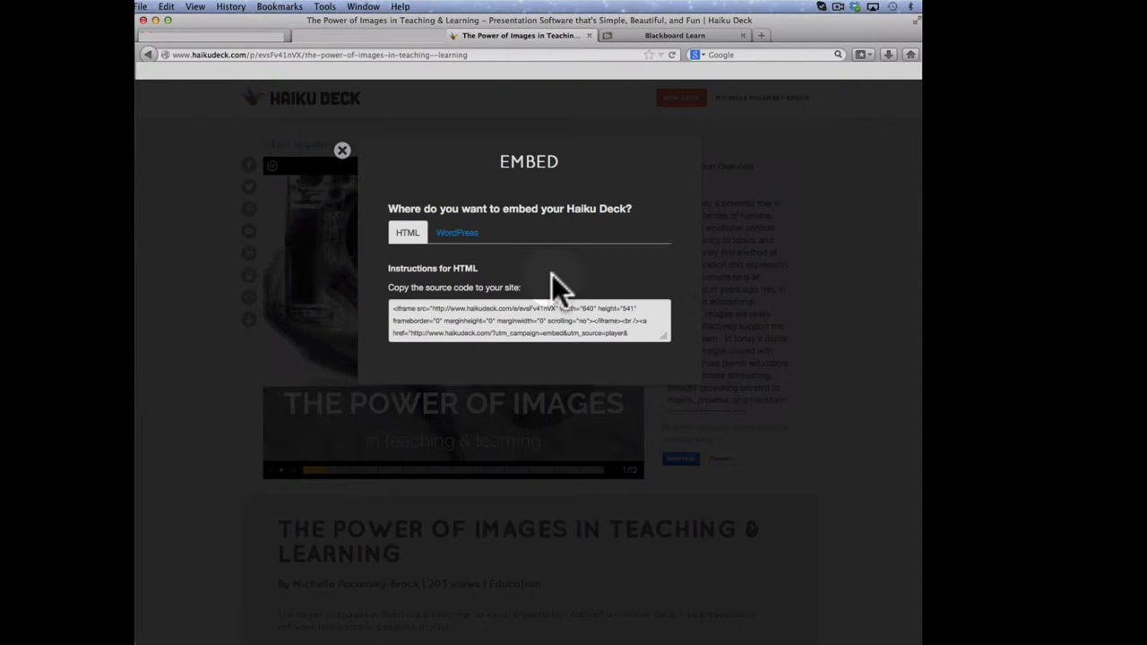
mouse_move(560, 283)
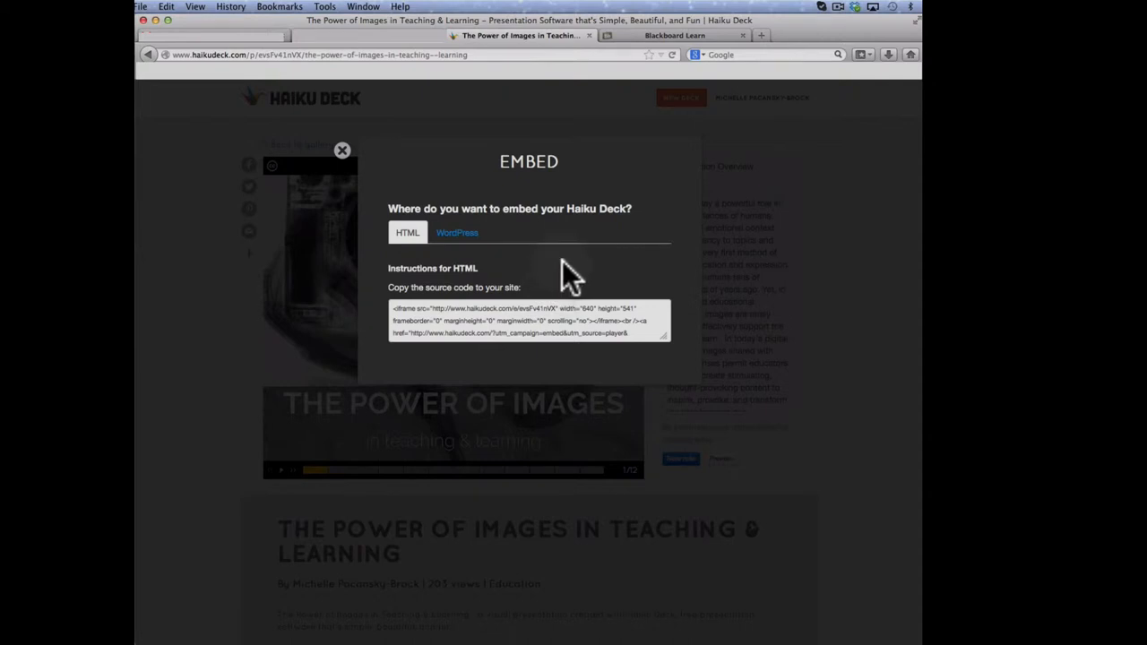
mouse_move(524, 280)
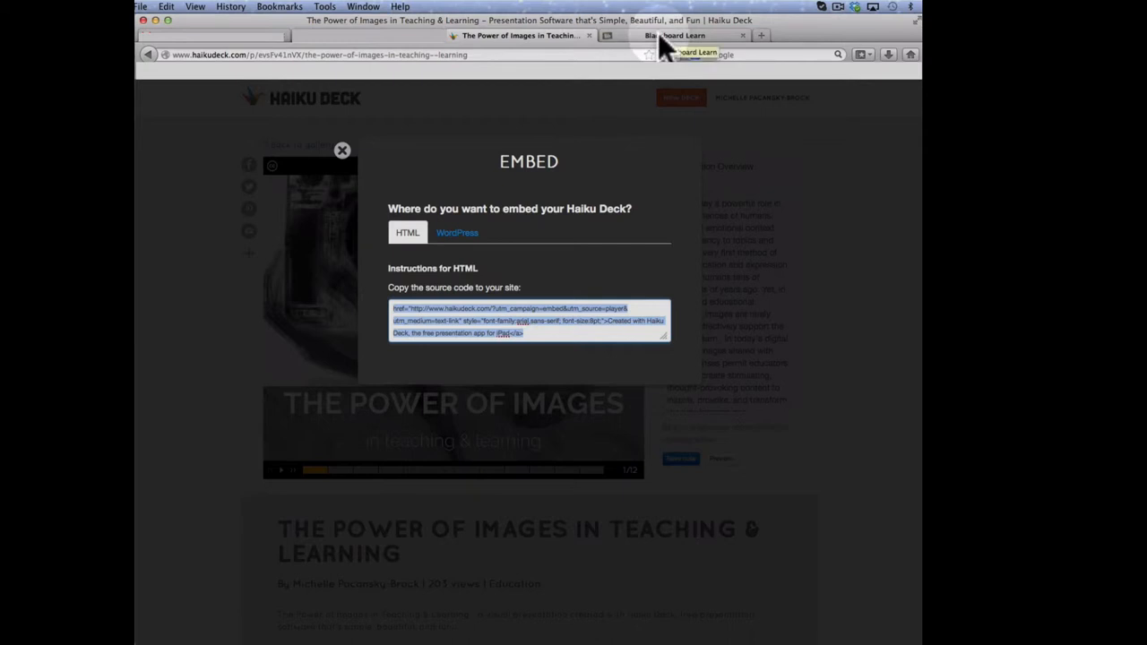
left_click(674, 36)
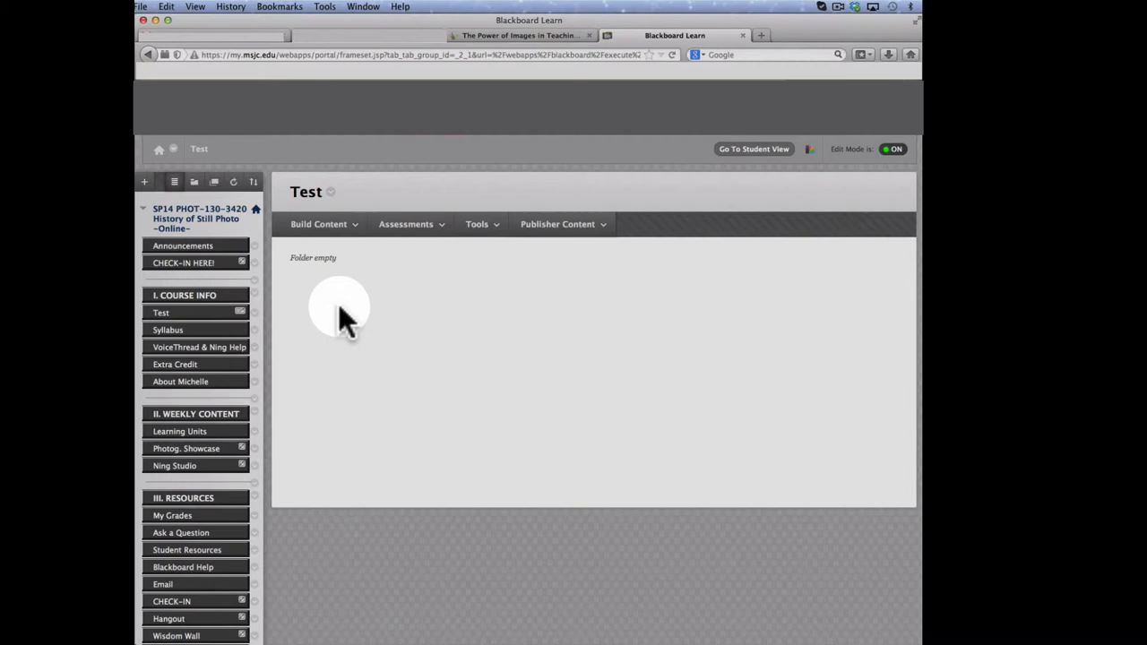
mouse_move(344, 301)
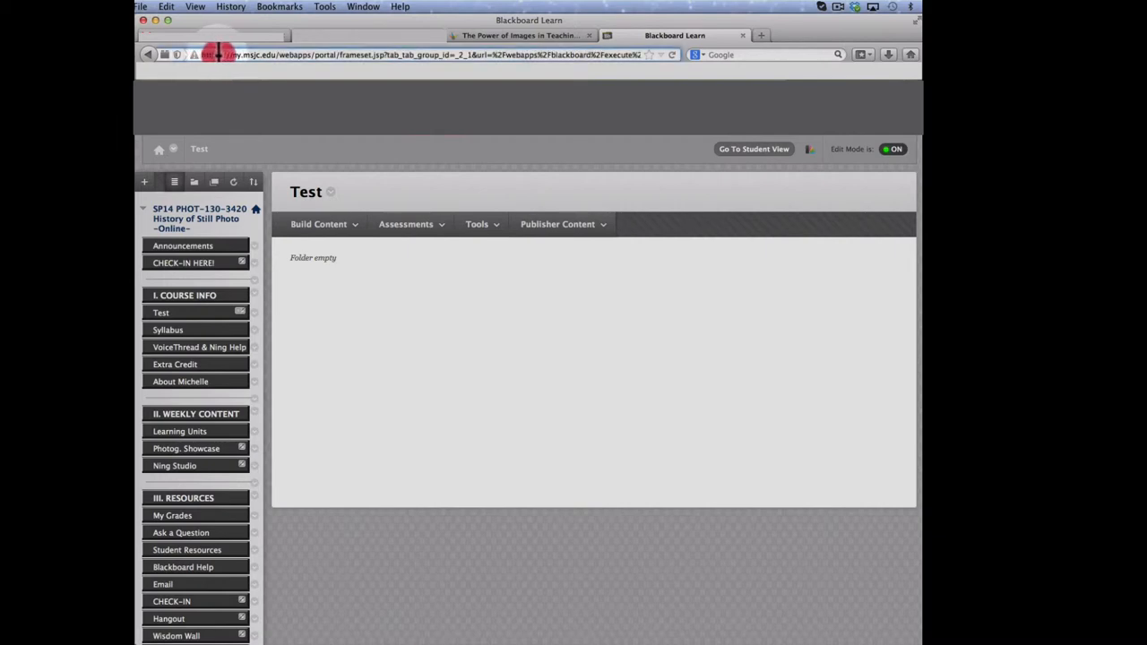
left_click(319, 224)
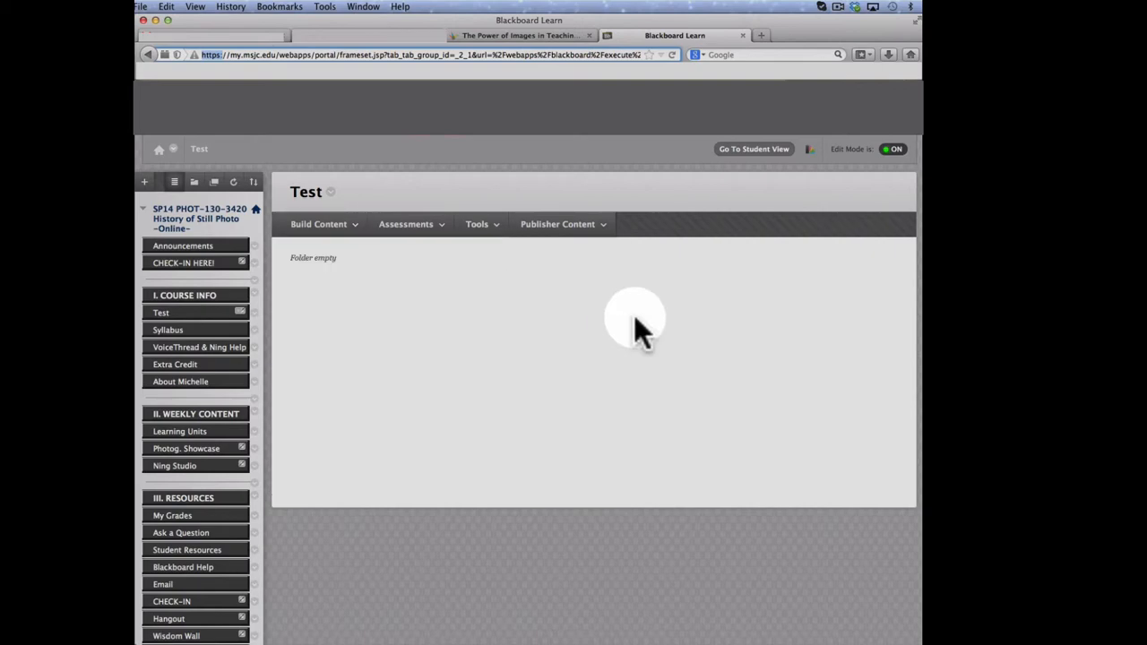
mouse_move(577, 362)
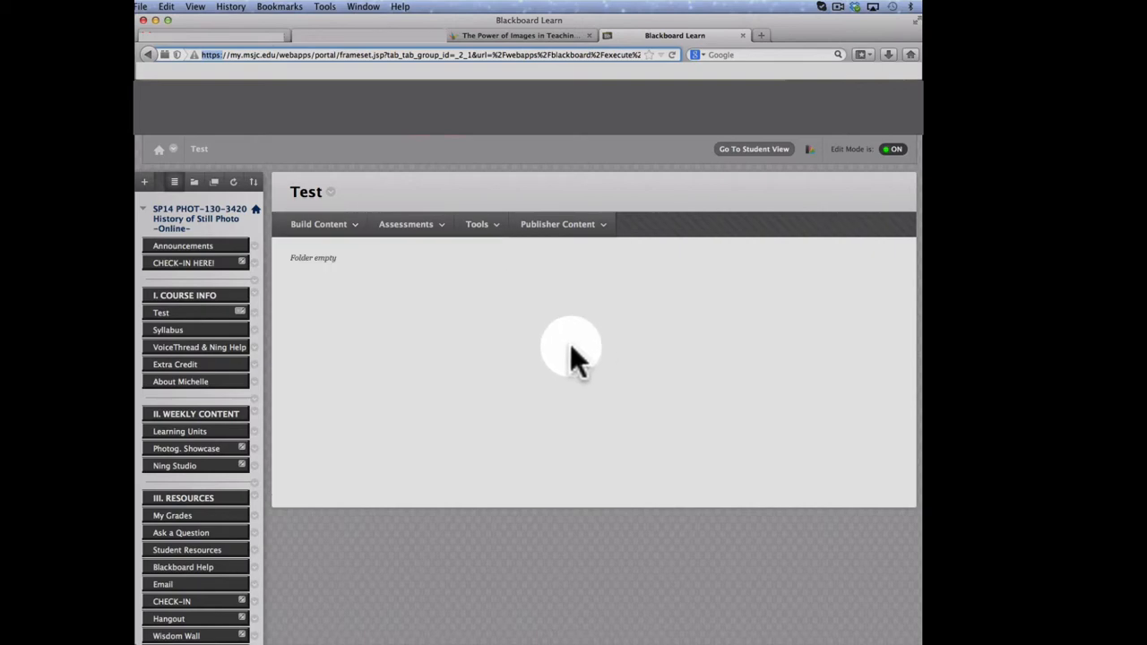
mouse_move(390, 358)
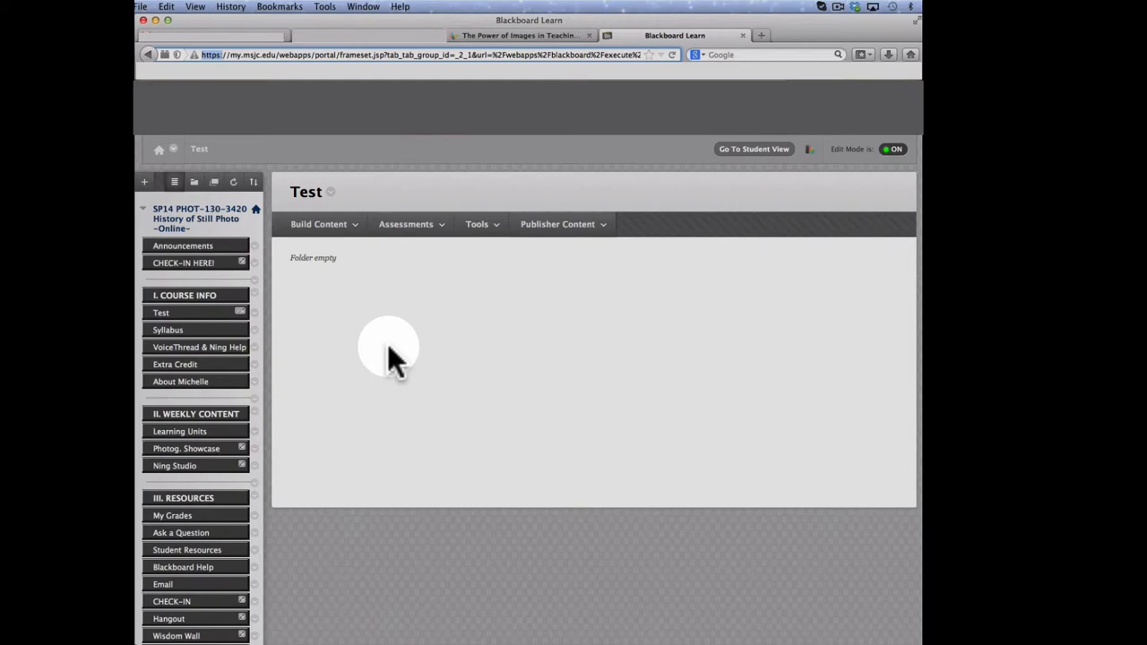
mouse_move(398, 355)
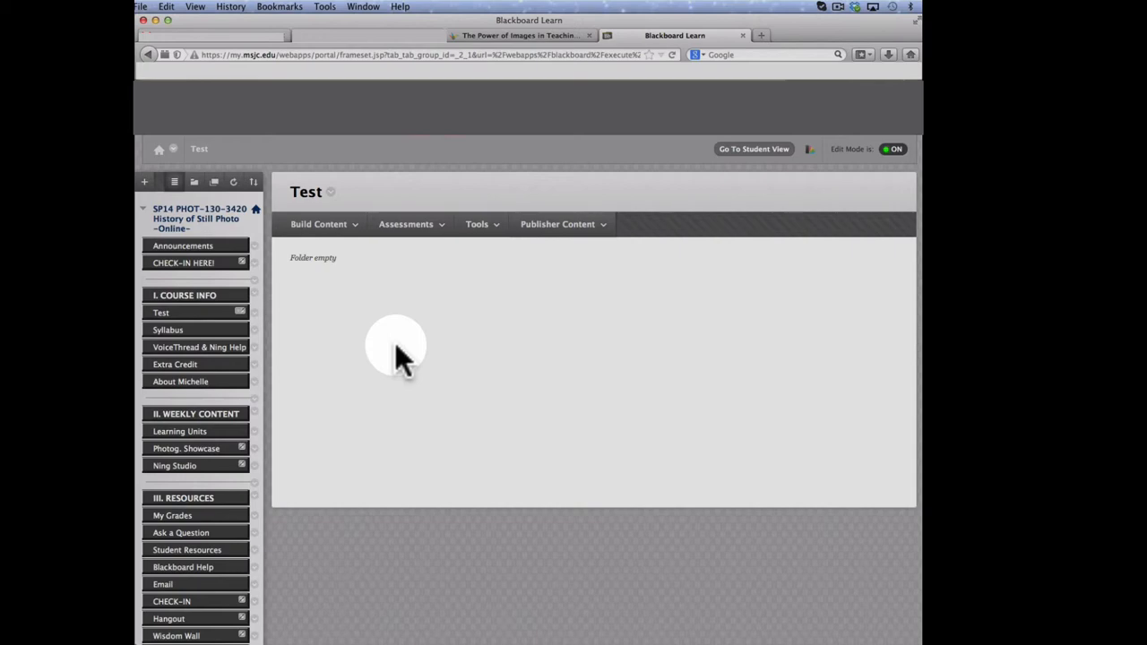
mouse_move(377, 309)
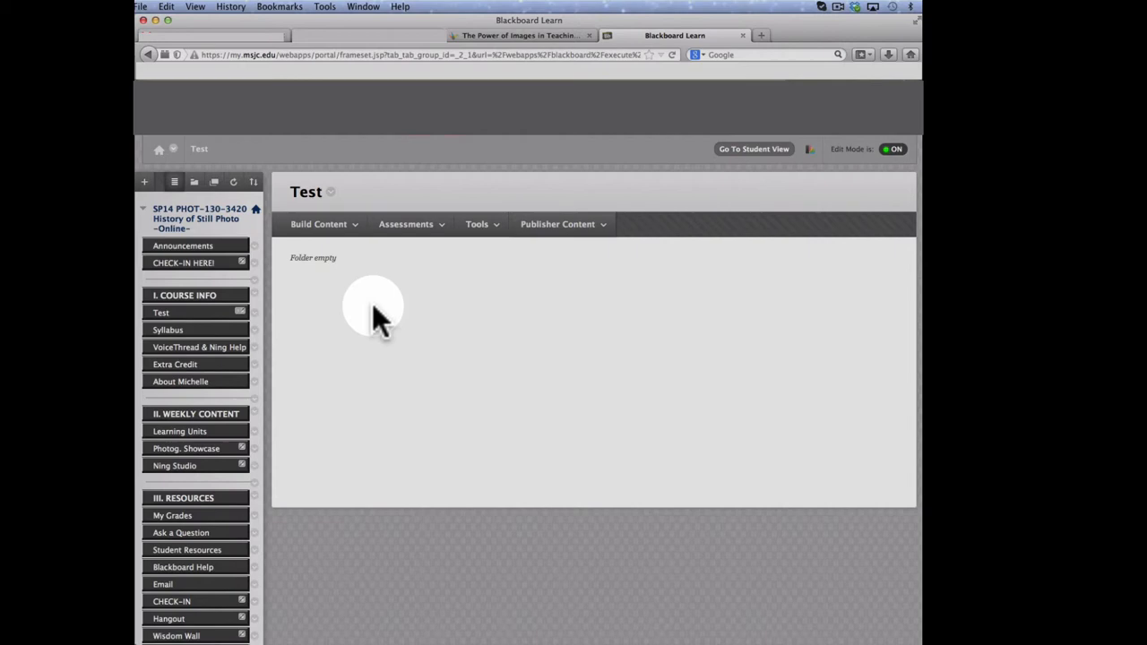
mouse_move(355, 269)
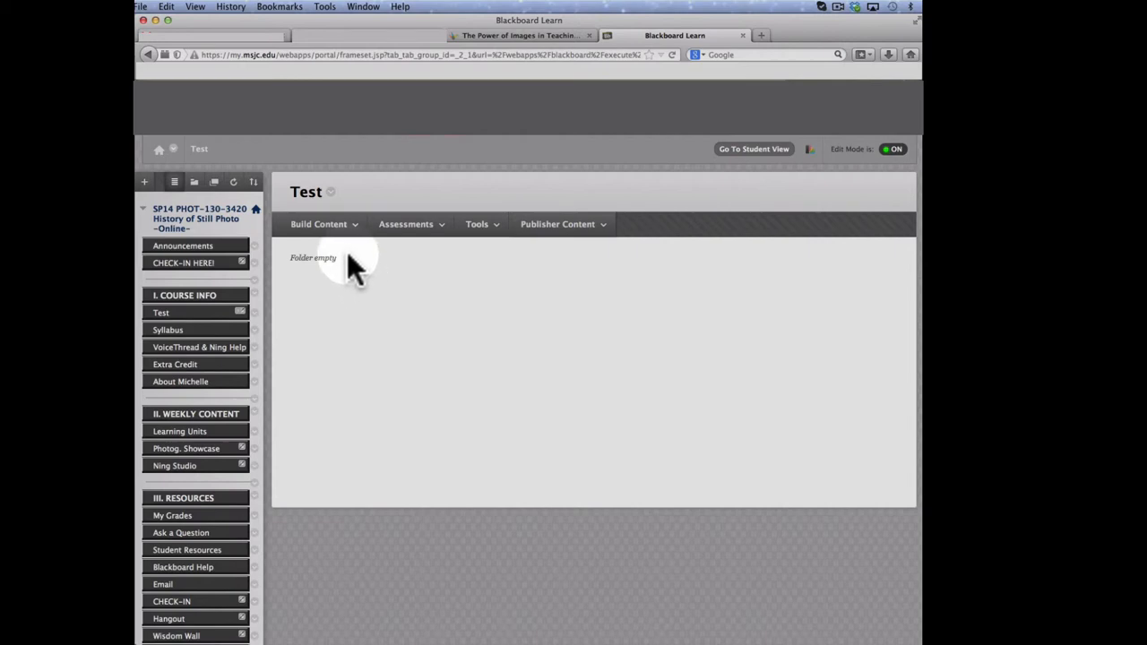
left_click(319, 224)
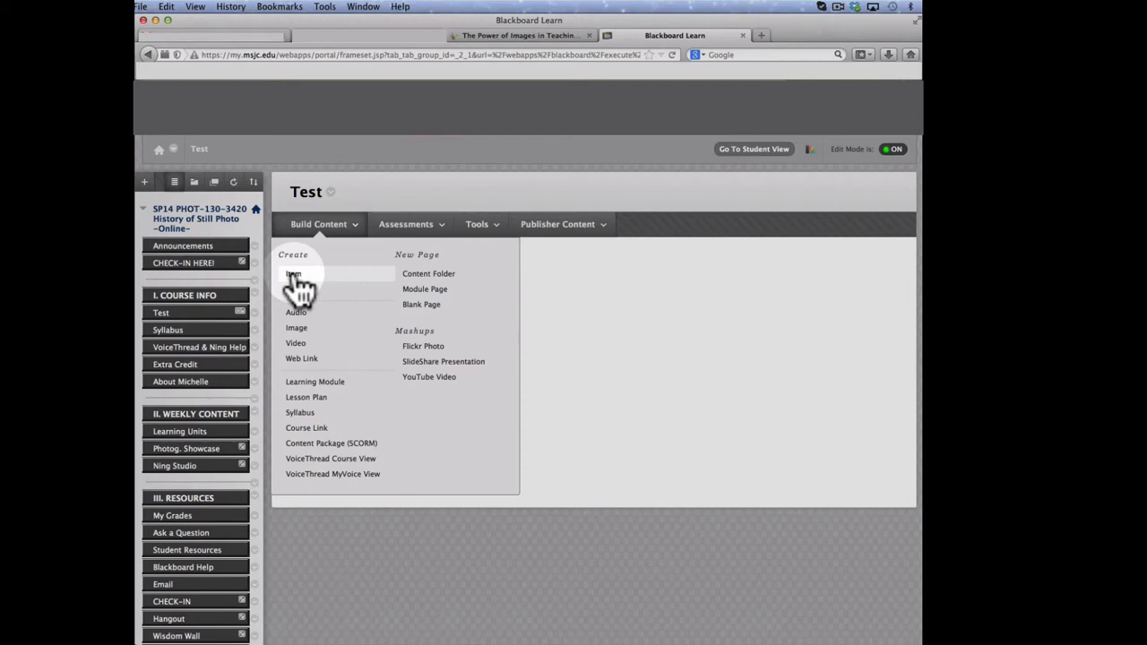
left_click(294, 273)
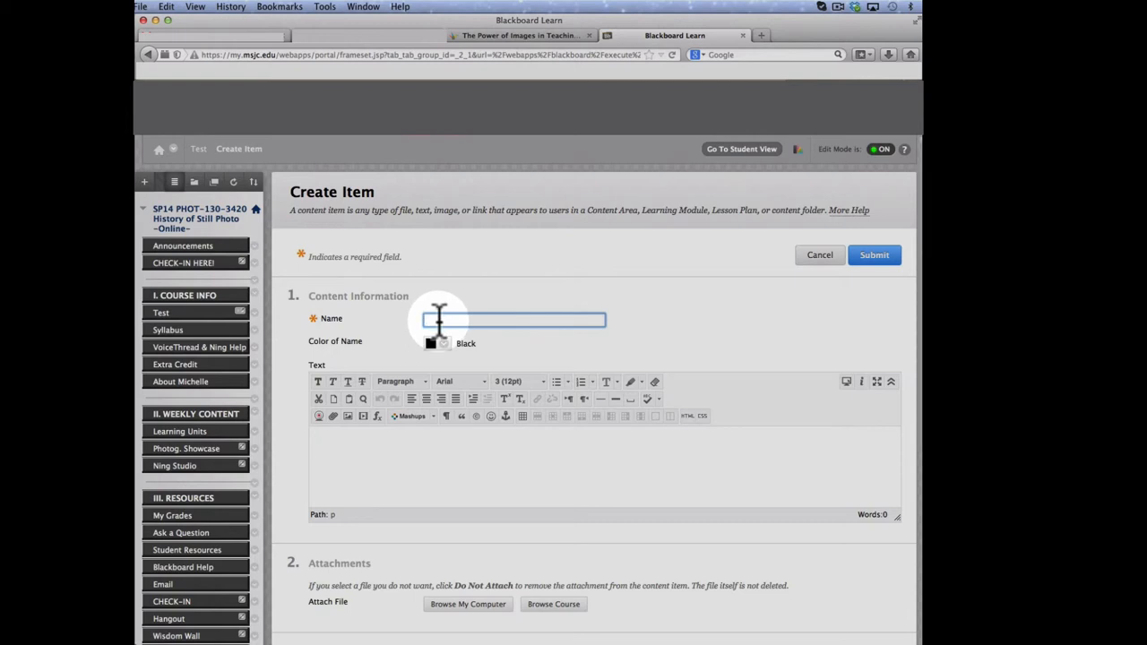
type("test")
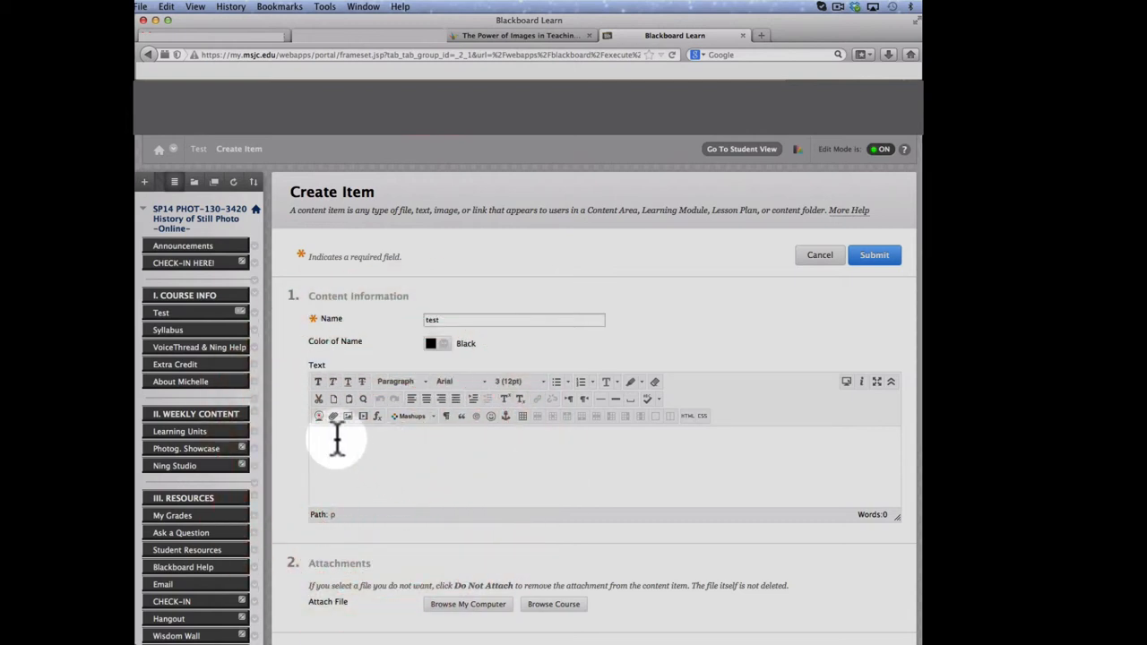
mouse_move(401, 457)
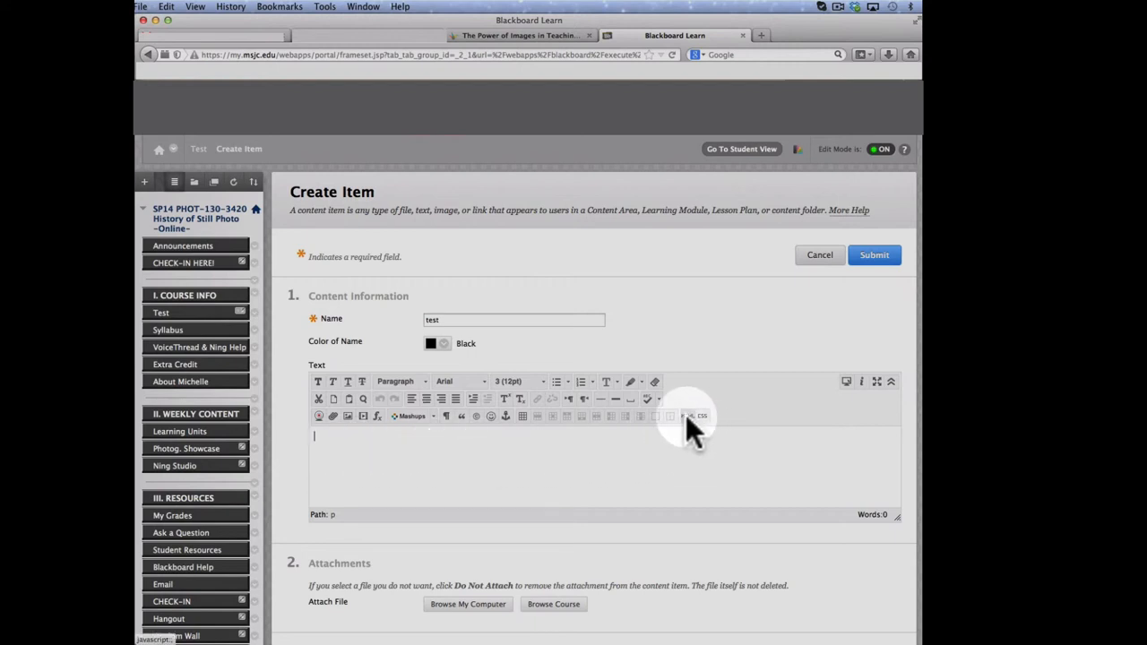
mouse_move(690, 416)
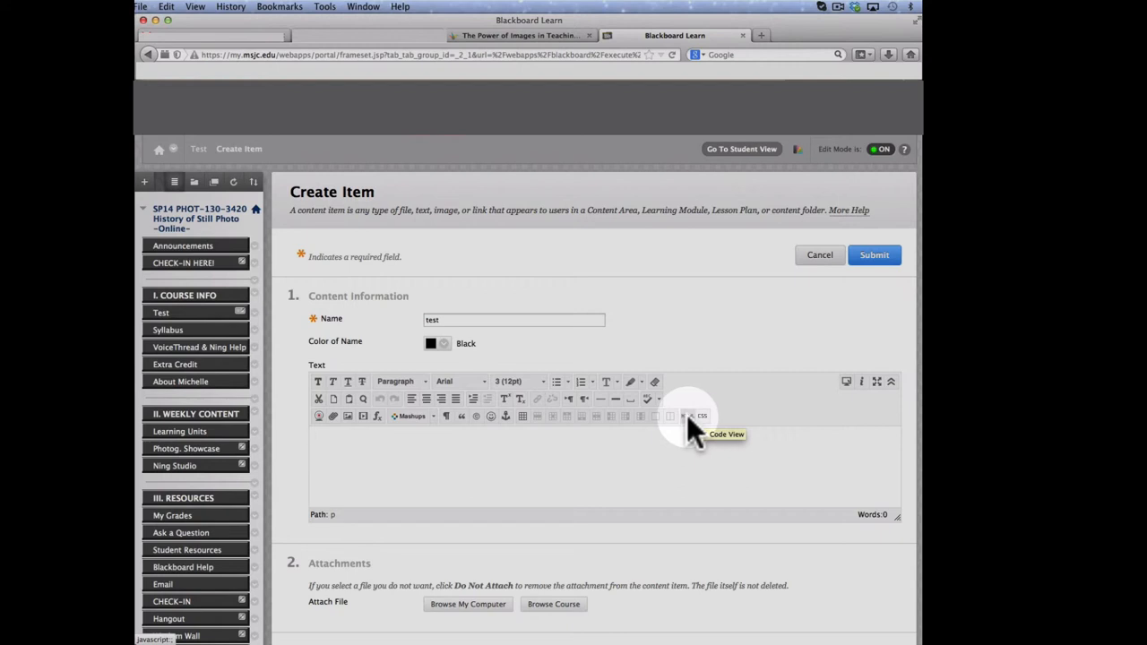
Paste the Haiku Deck iframe code into the item's HTML source with its URL changed to https, and update.
left_click(685, 416)
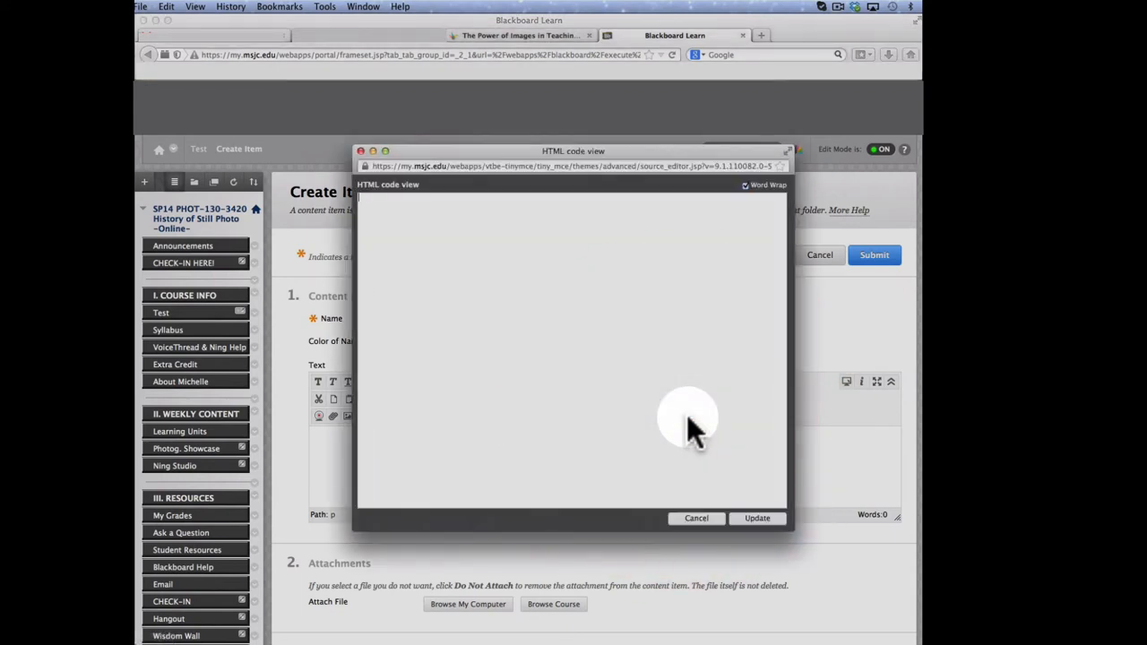
mouse_move(511, 337)
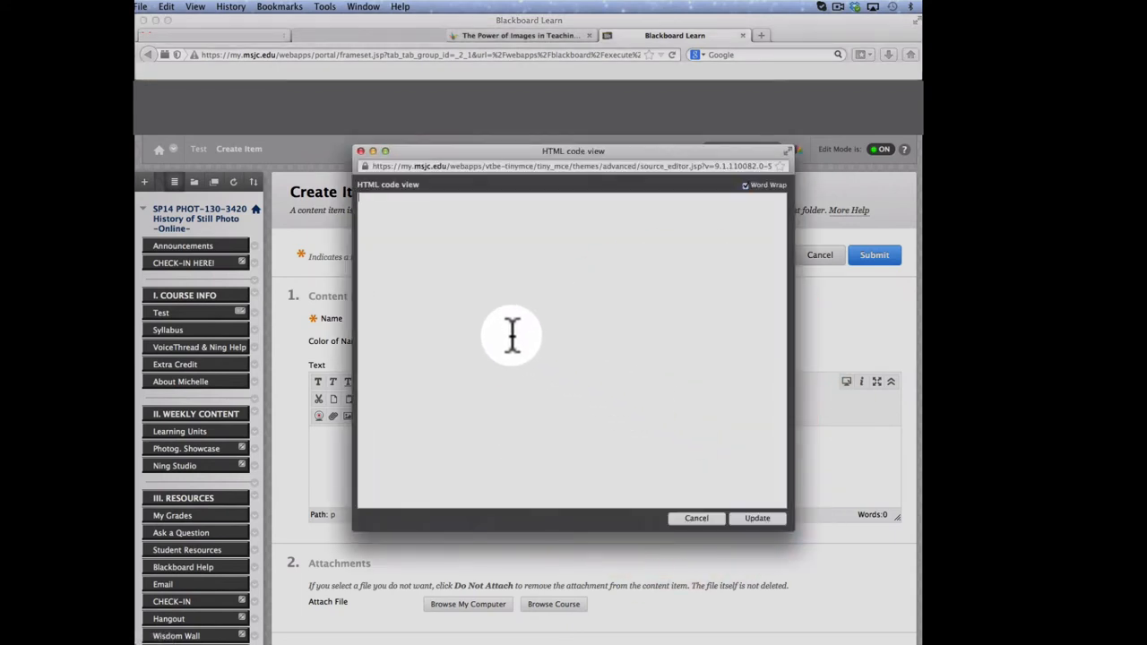
mouse_move(462, 312)
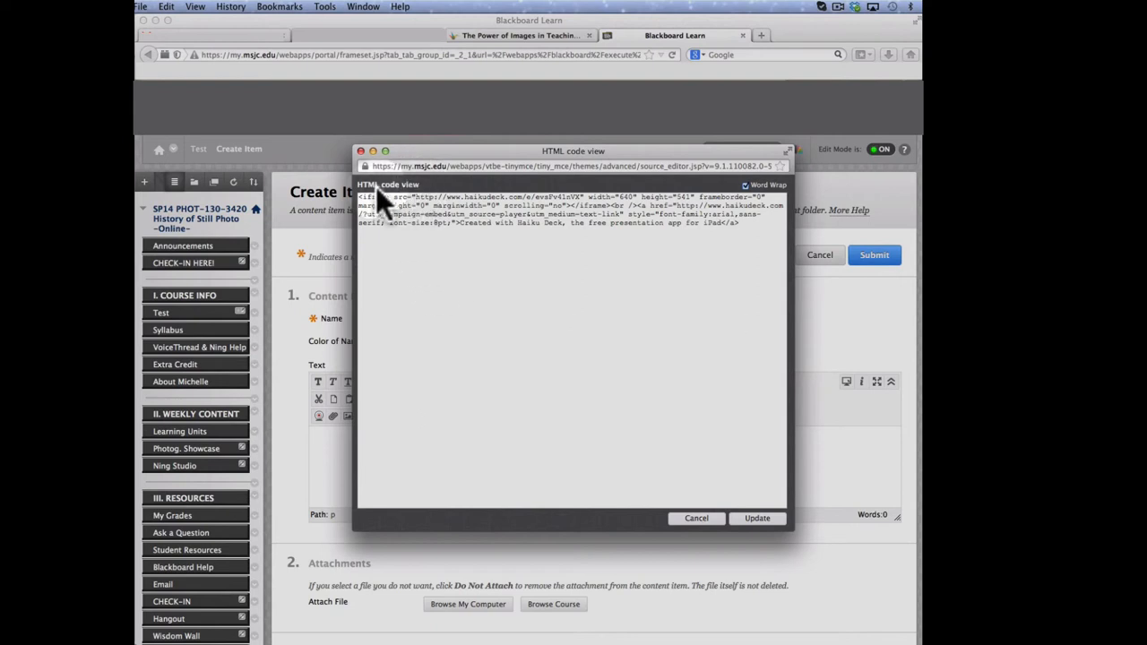
mouse_move(427, 250)
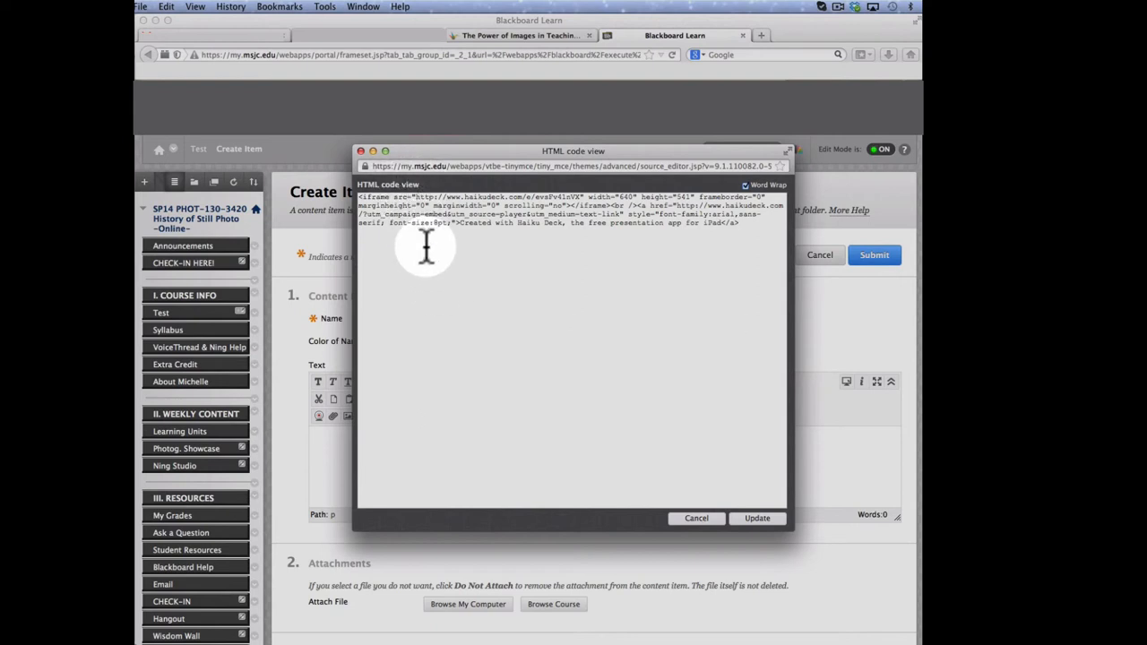
mouse_move(434, 259)
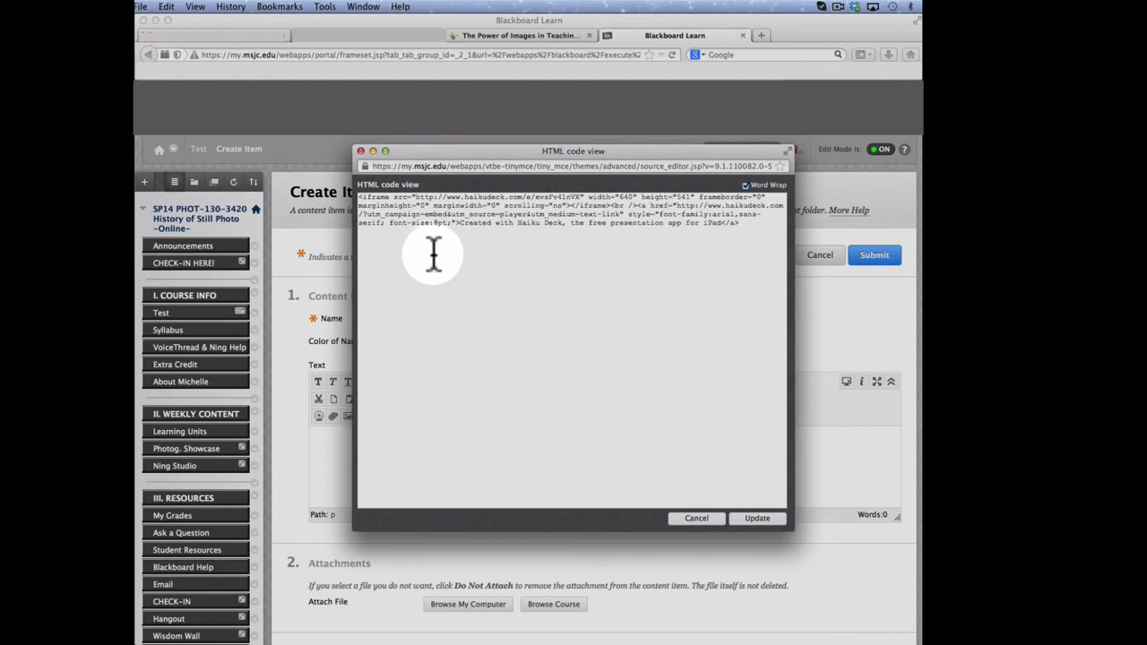
mouse_move(345, 462)
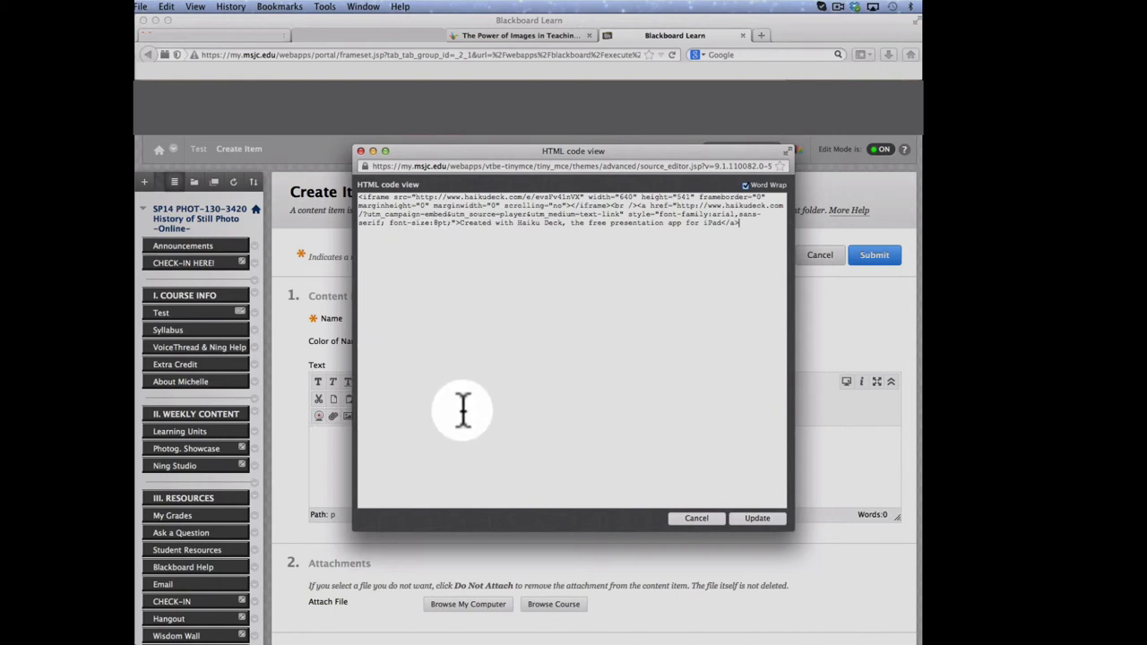
mouse_move(466, 410)
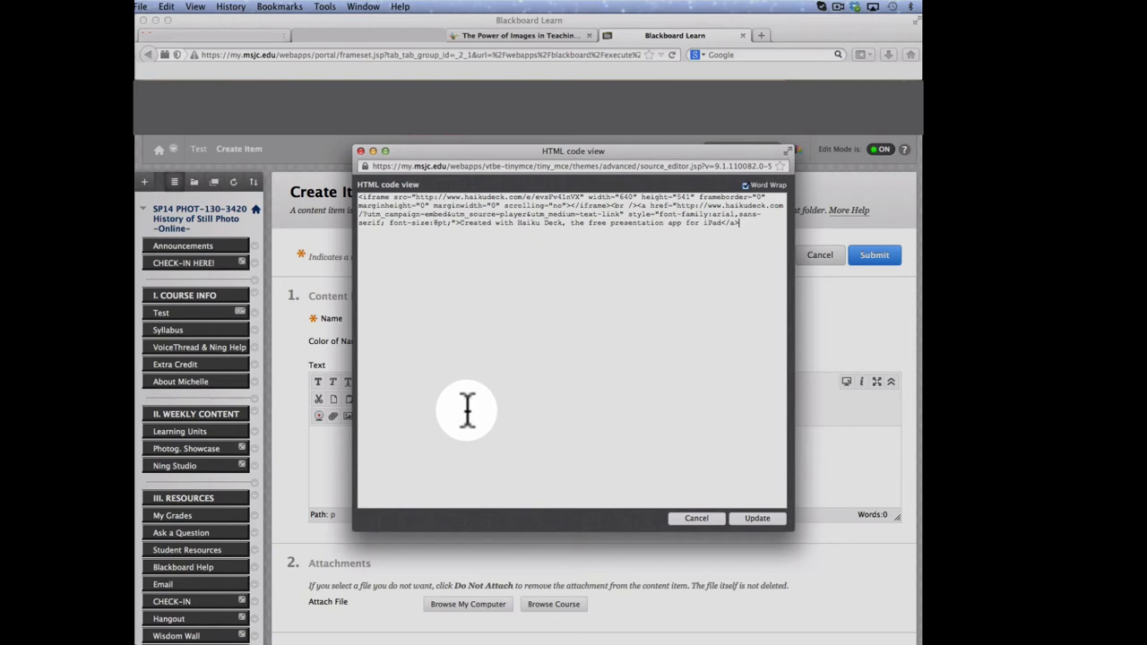
mouse_move(462, 342)
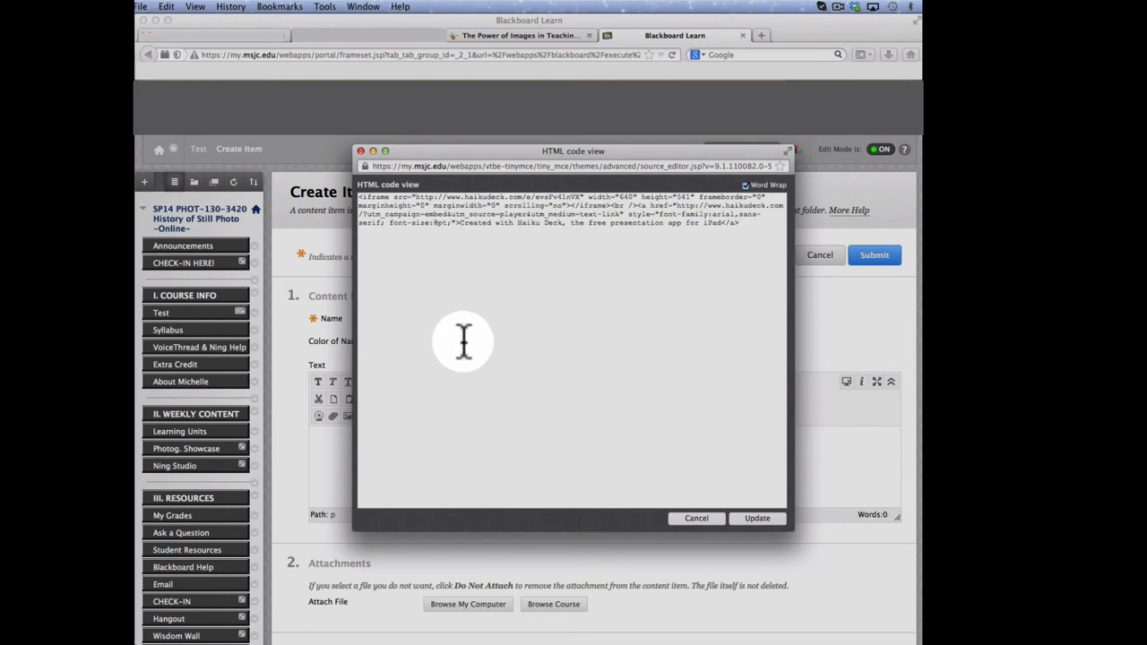
mouse_move(450, 291)
type("s")
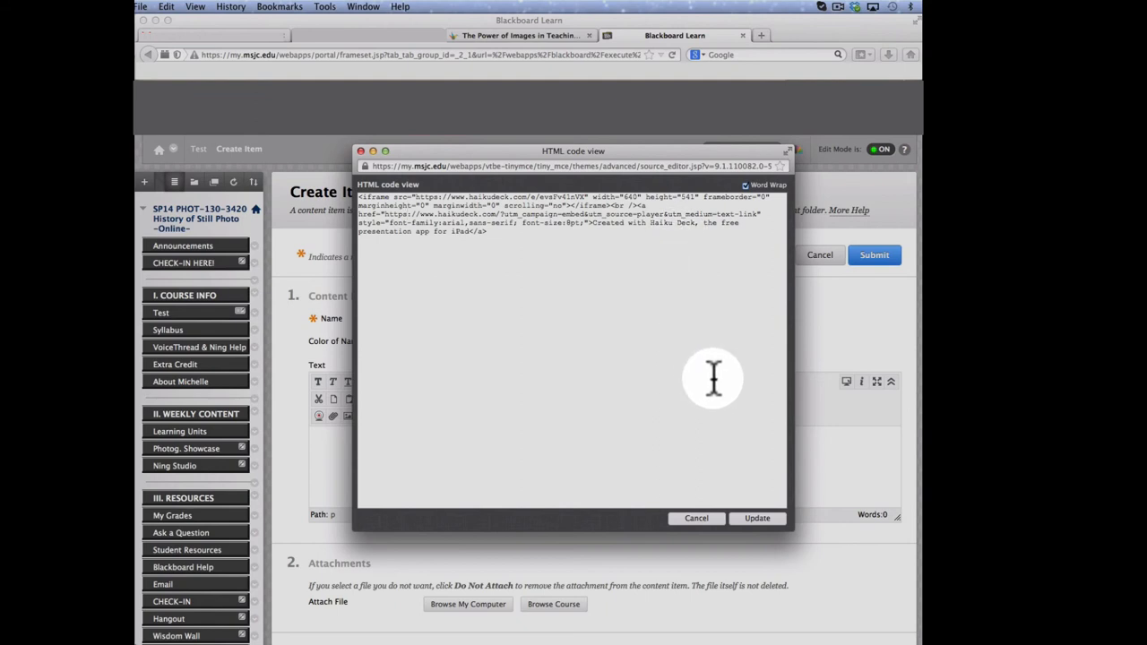
left_click(756, 518)
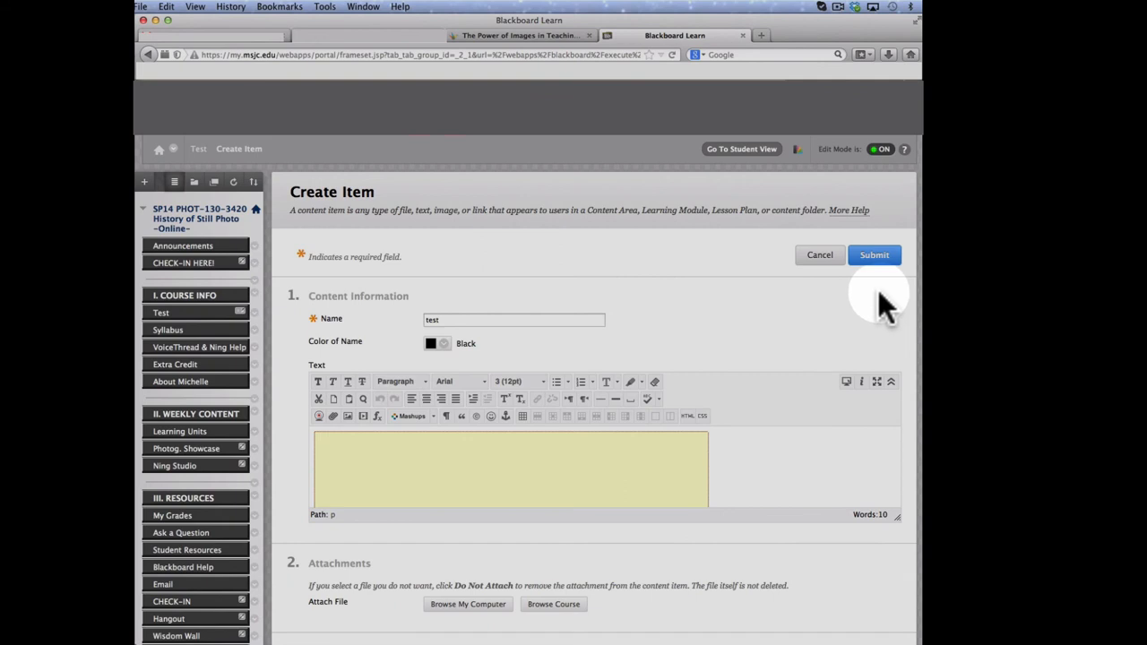
Submit the 'test' item so the embedded Haiku Deck appears in the Test folder.
left_click(875, 254)
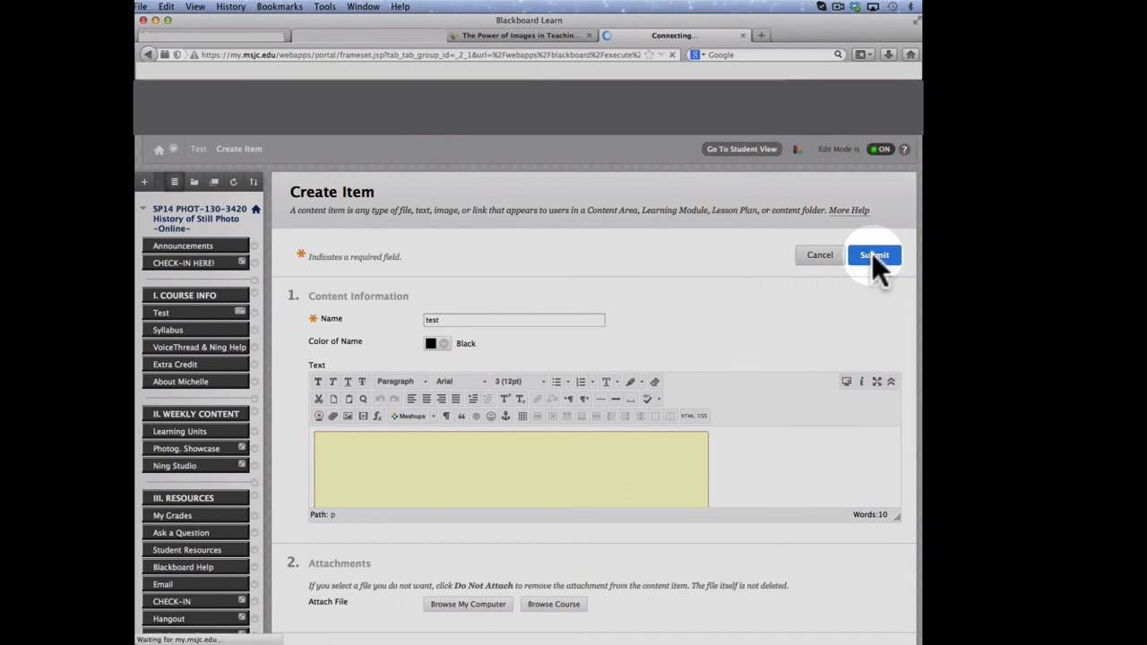
left_click(874, 255)
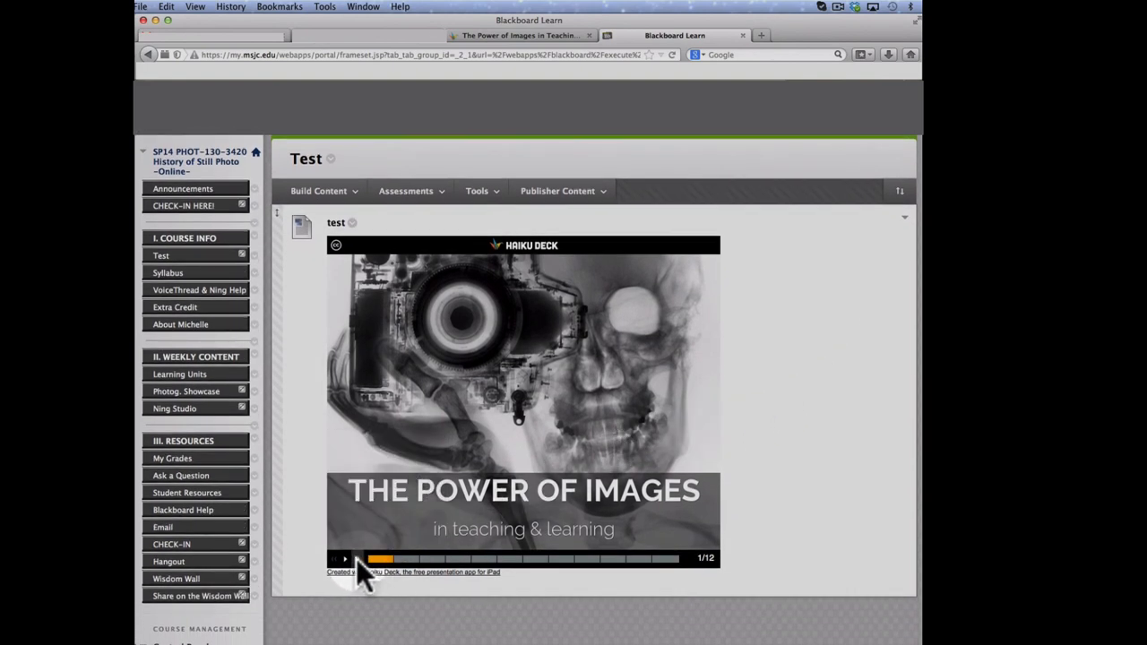
Advance the embedded Haiku Deck from the title slide through to slide 5 of 12.
left_click(344, 559)
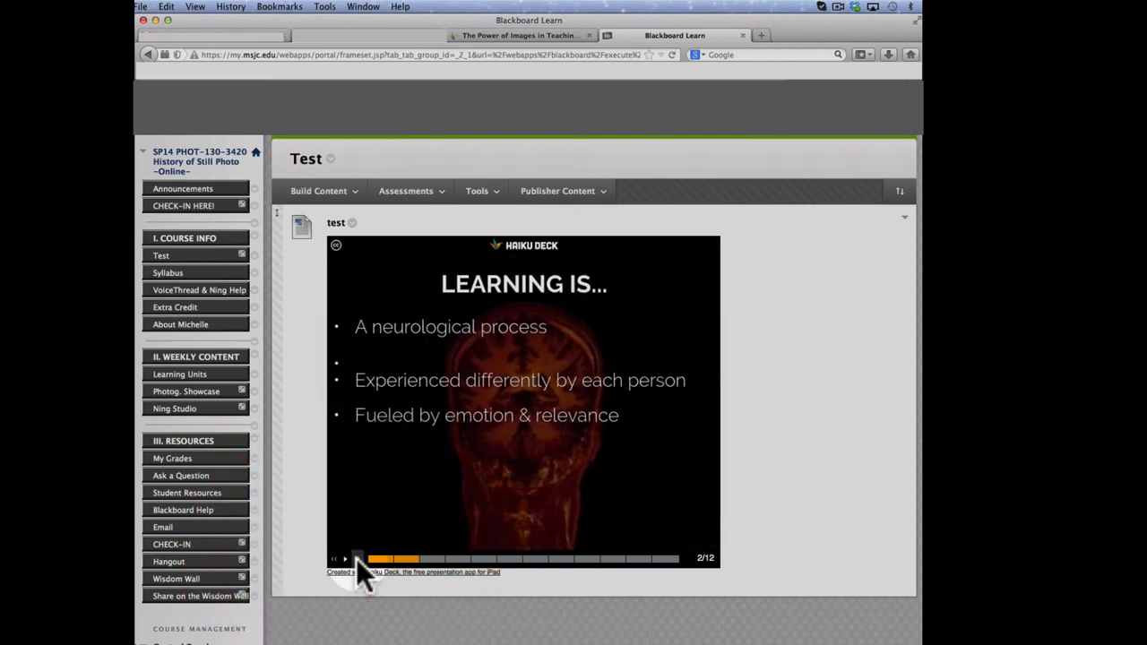
left_click(344, 559)
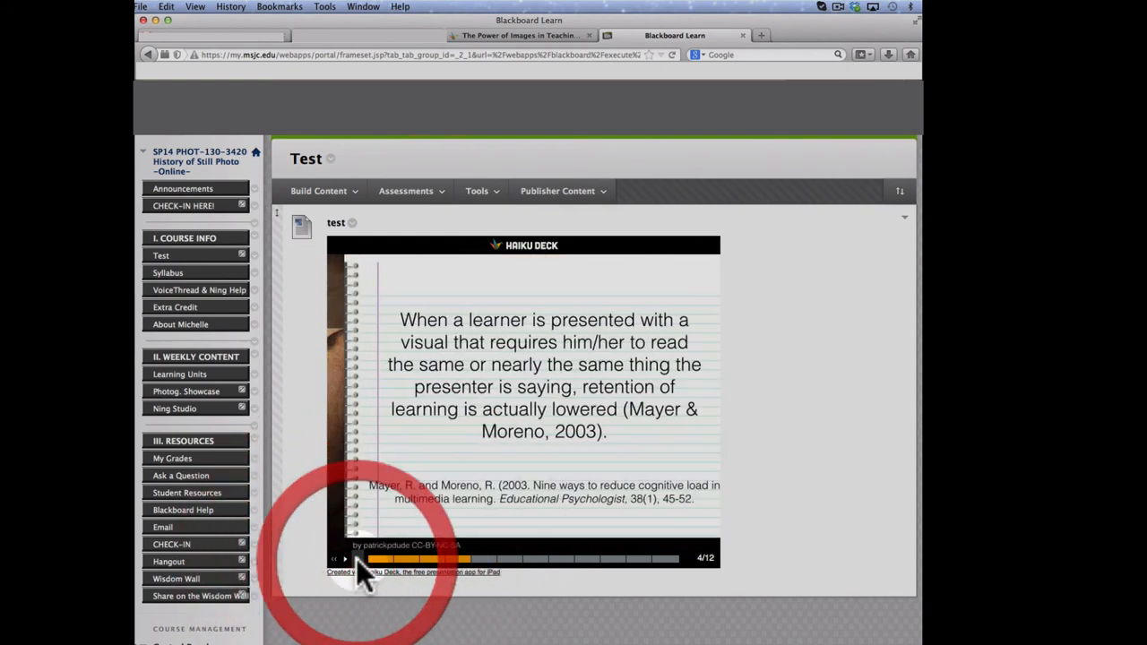
left_click(346, 559)
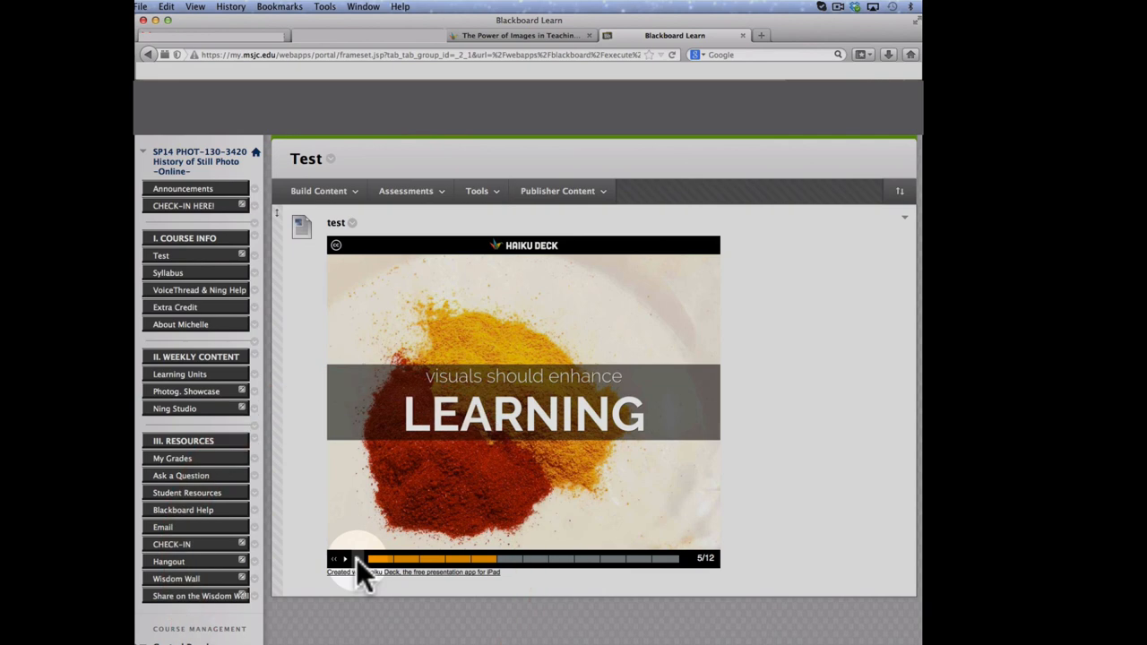